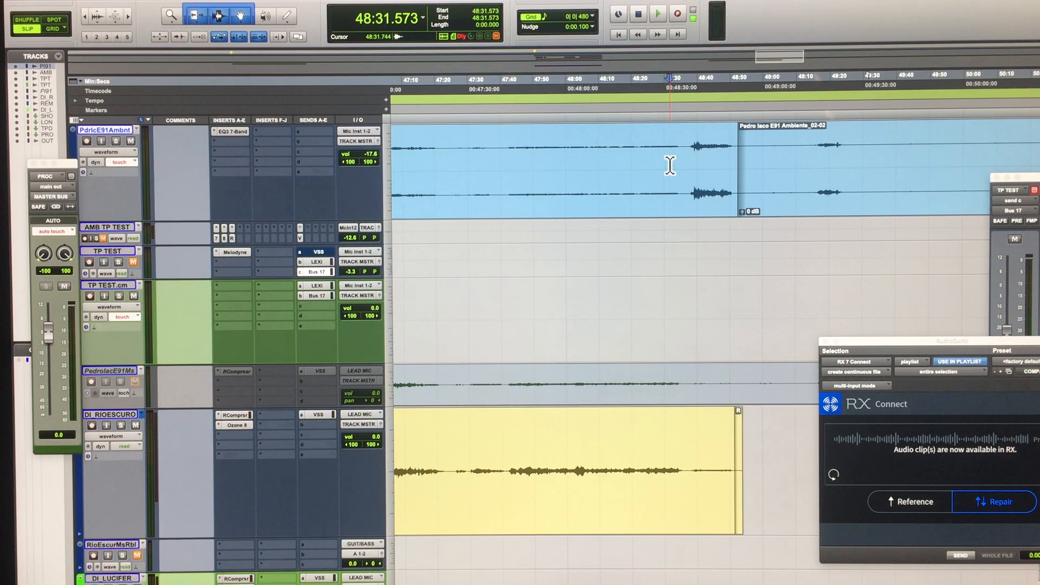
- Switch over to iZotope RX 7 where the sent ambient clip appears as a spectrogram
click(657, 13)
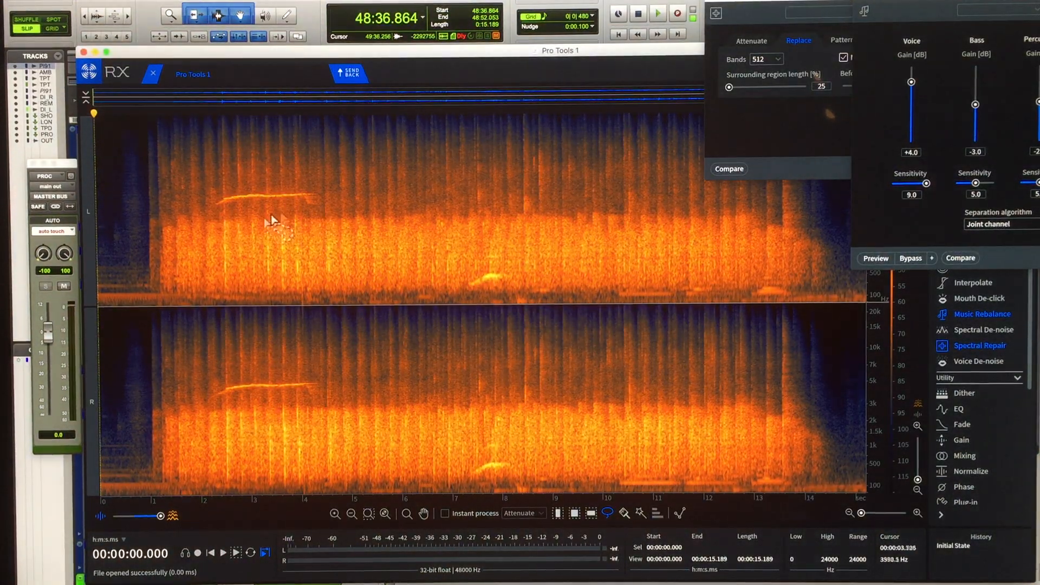
- Select the whistle streak across both channels and choose Spectral Repair's Replace mode
click(216, 206)
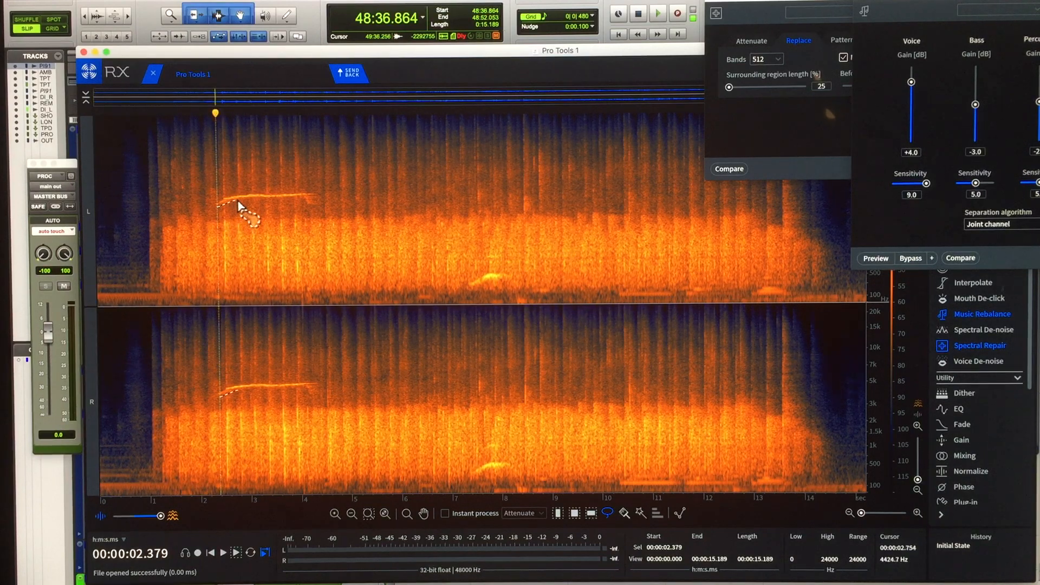
drag(238, 206, 316, 213)
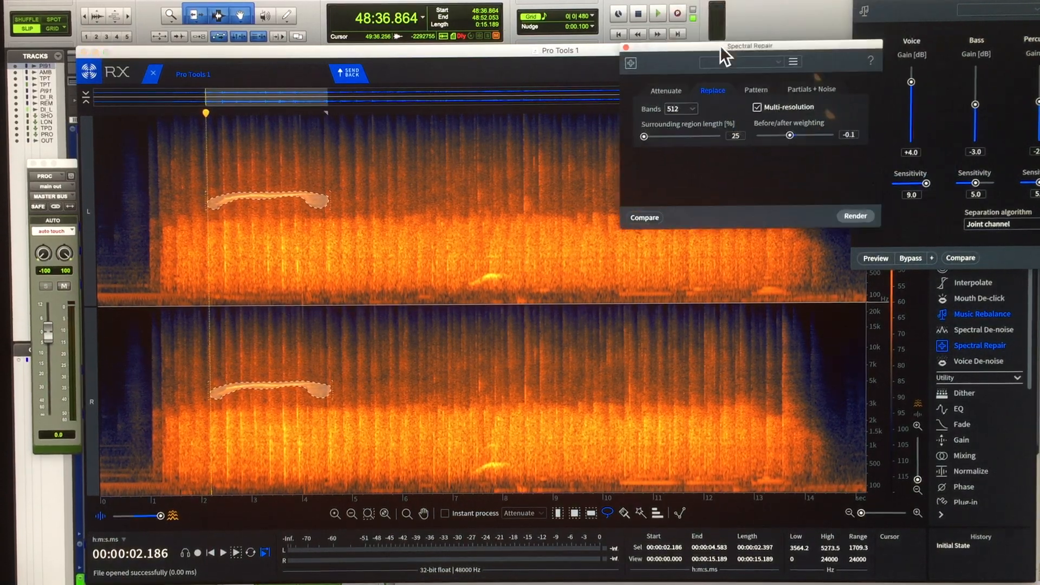
mouse_move(697, 97)
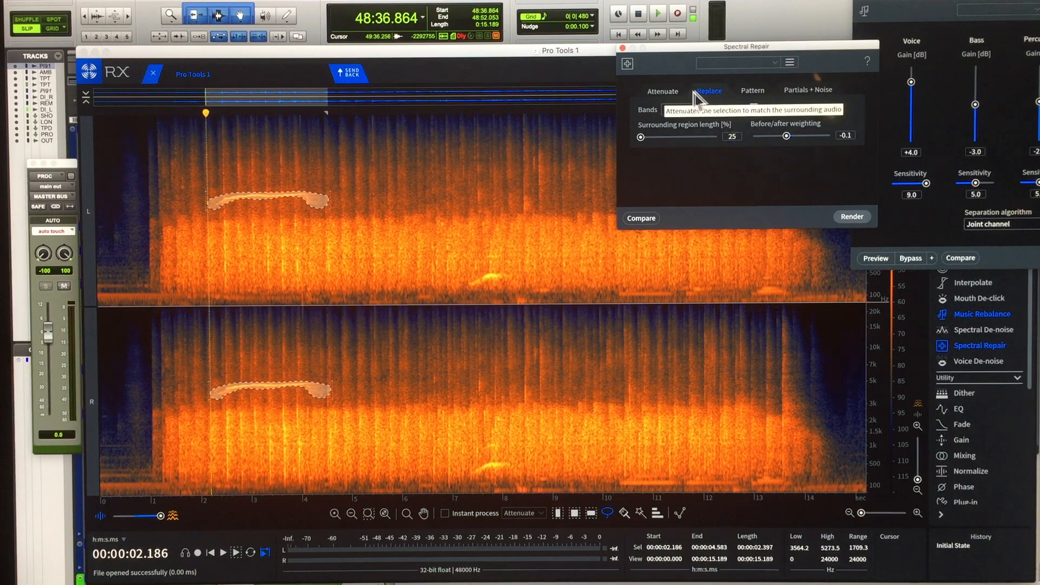
click(707, 91)
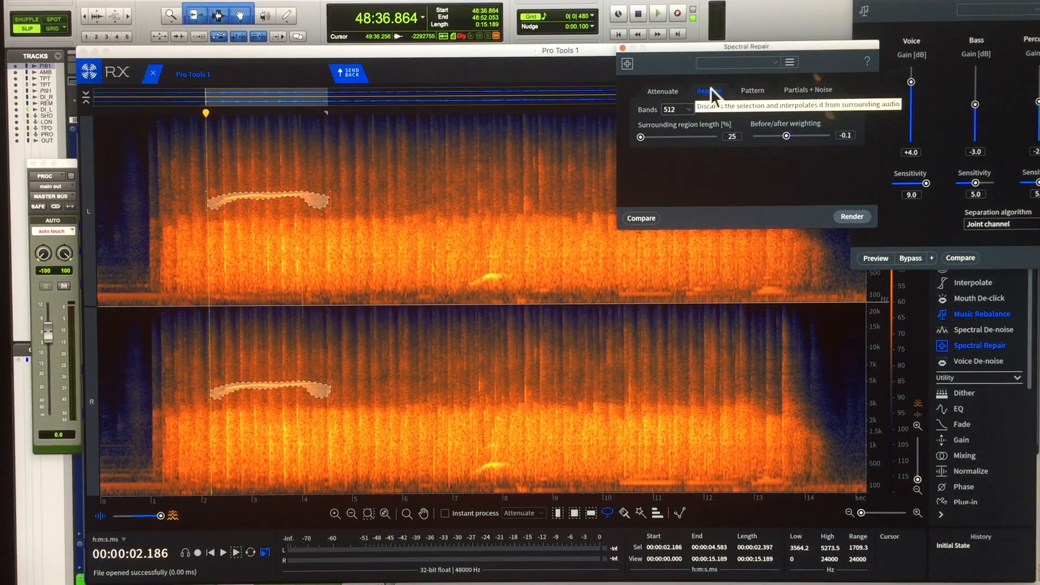
click(708, 90)
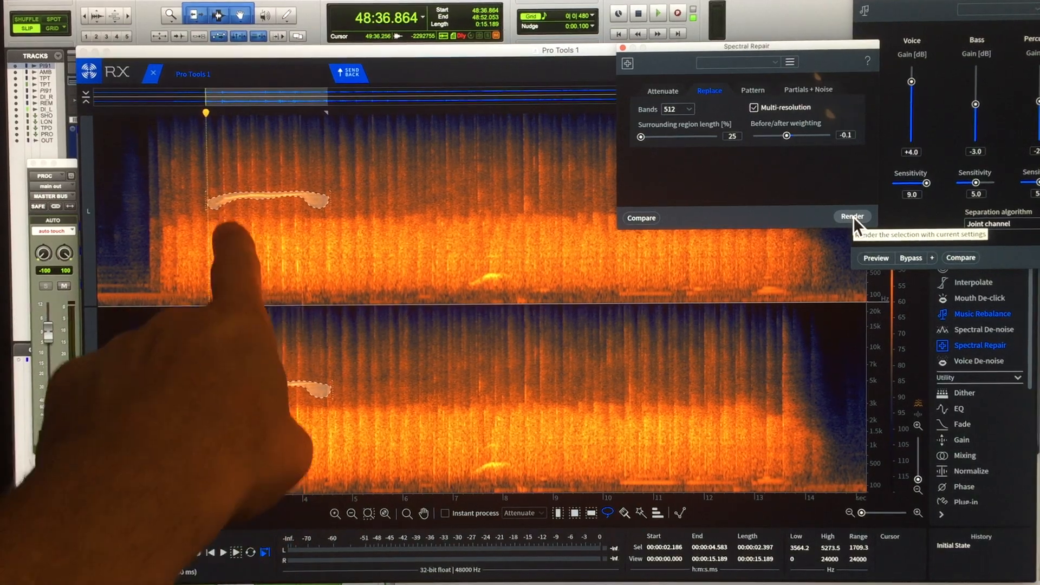
- Render the replacement over the whistle, check the result, and send the clip back to Pro Tools
click(851, 217)
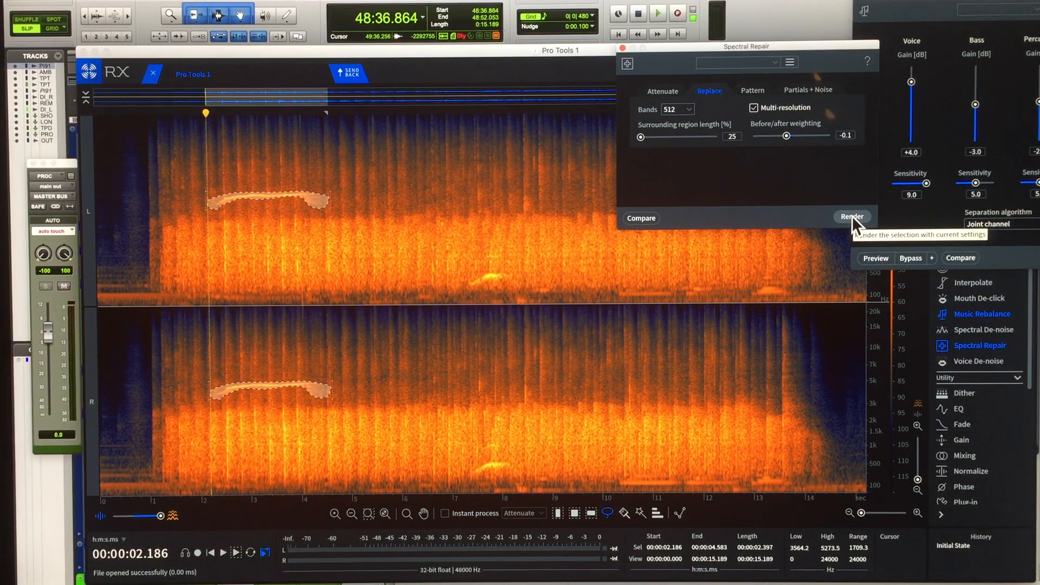
click(851, 217)
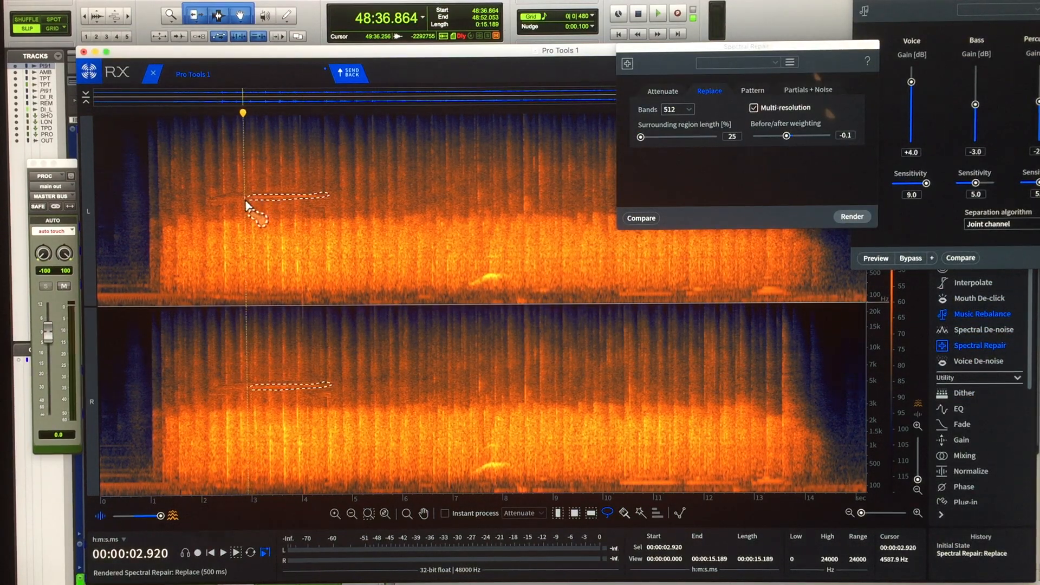
click(851, 217)
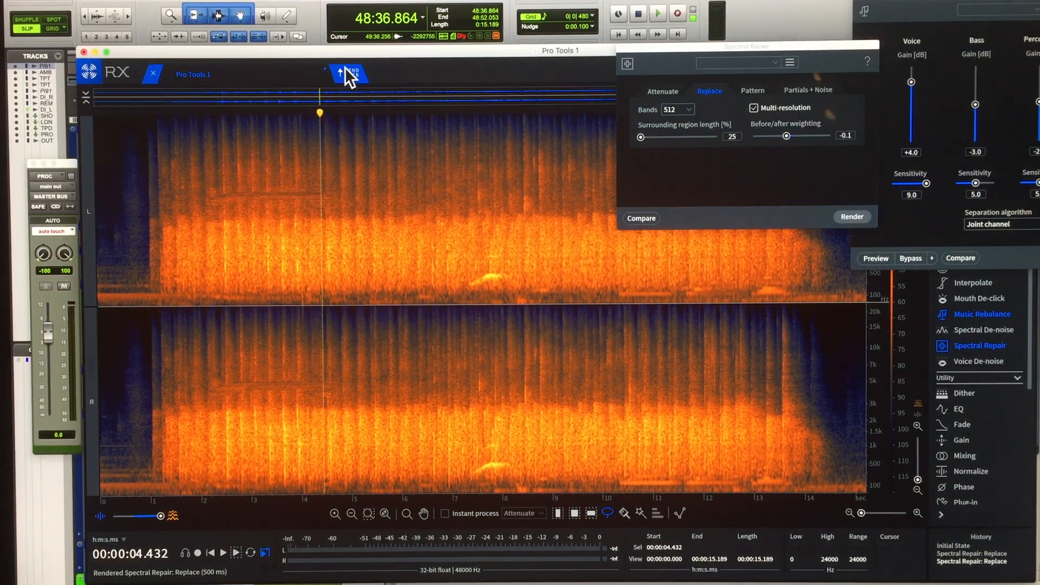
mouse_move(345, 72)
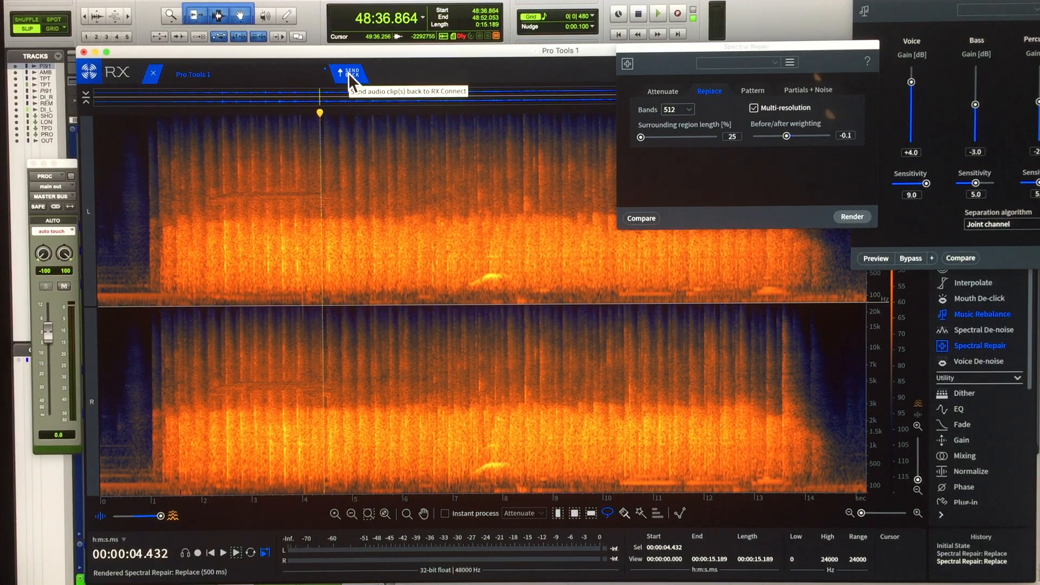
click(347, 72)
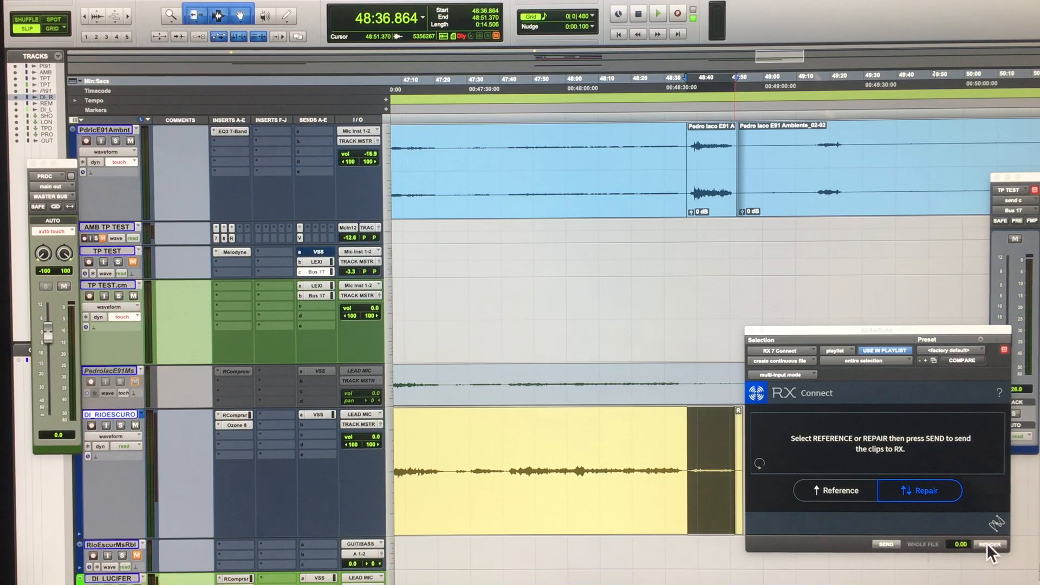
mouse_move(921, 559)
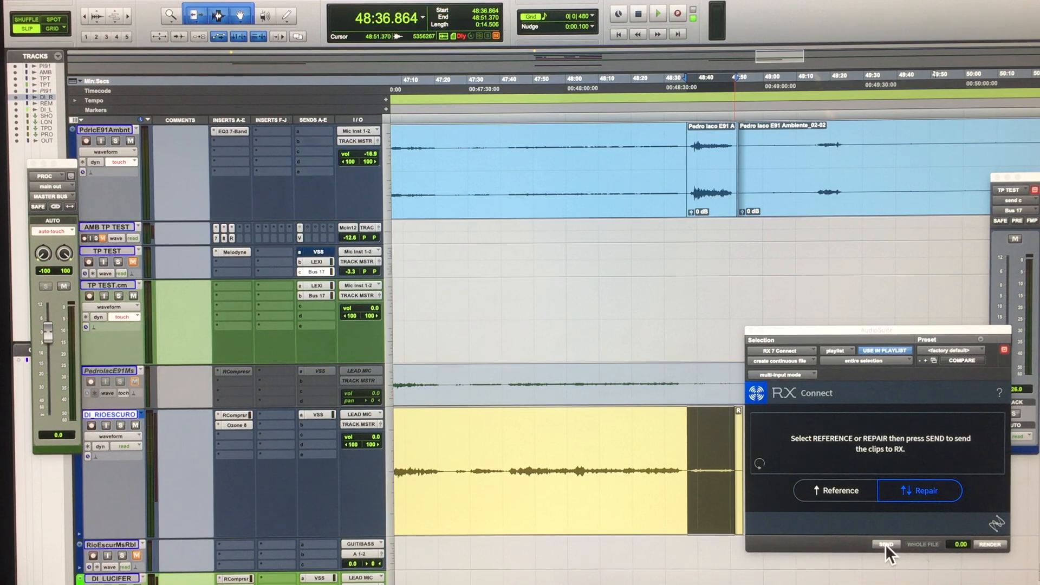
- Send the DI track's matching clip section to RX via RX Connect
click(885, 544)
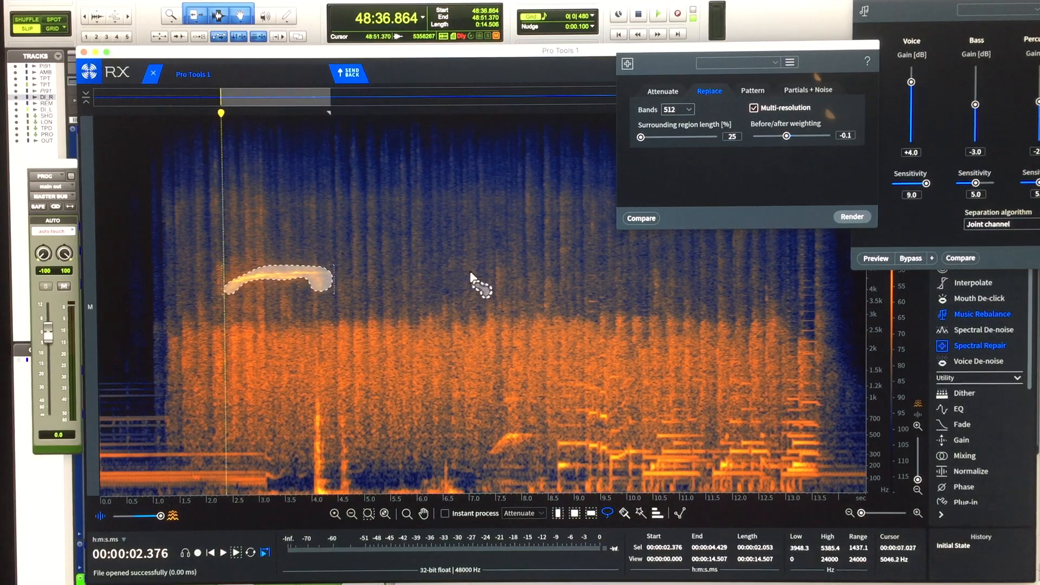
mouse_move(640, 217)
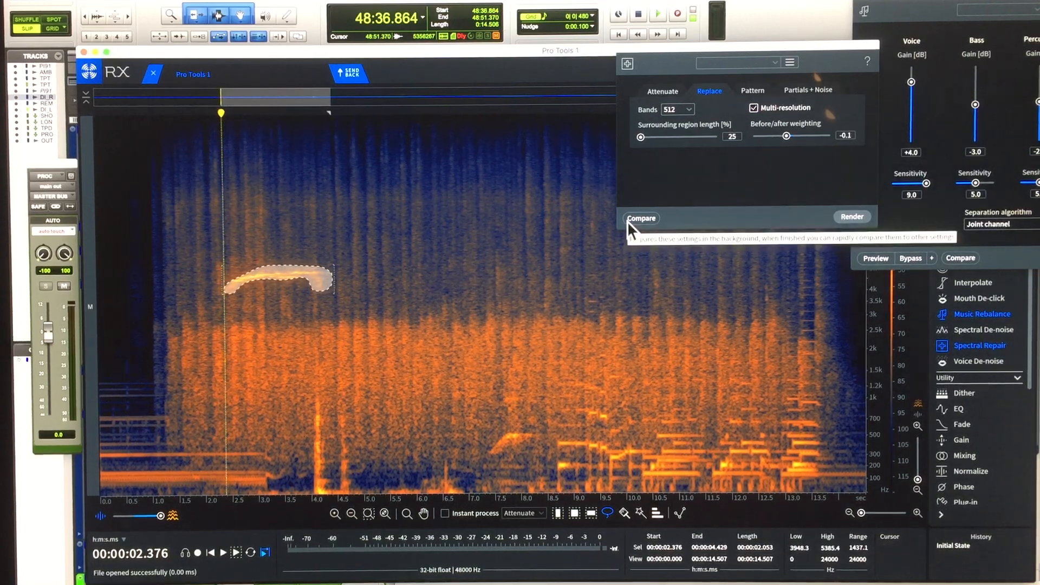
mouse_move(814, 222)
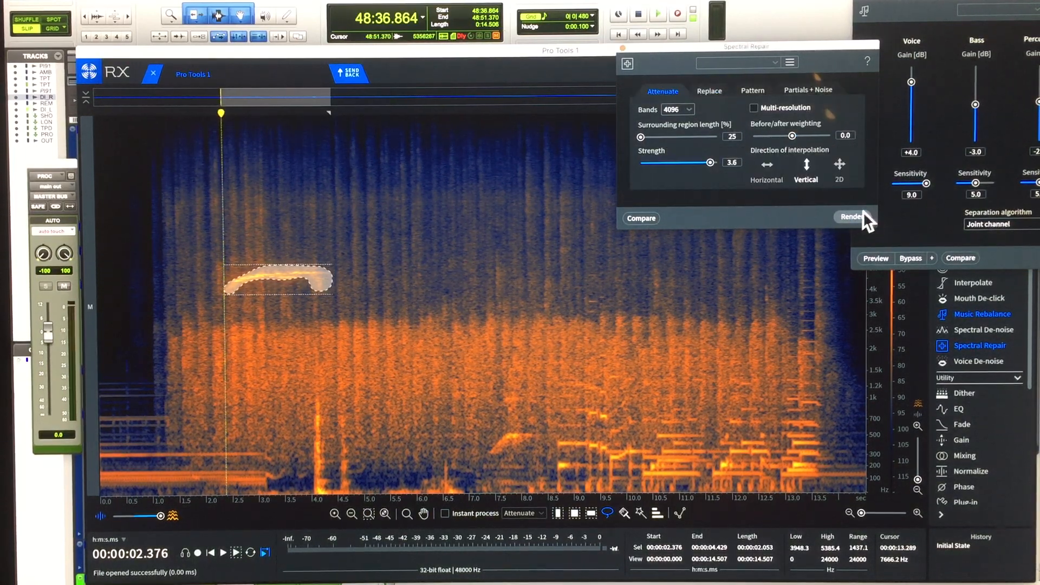
- Render Spectral Repair in Attenuate mode over the DI clip's whistle, leaving a faint trace
click(851, 217)
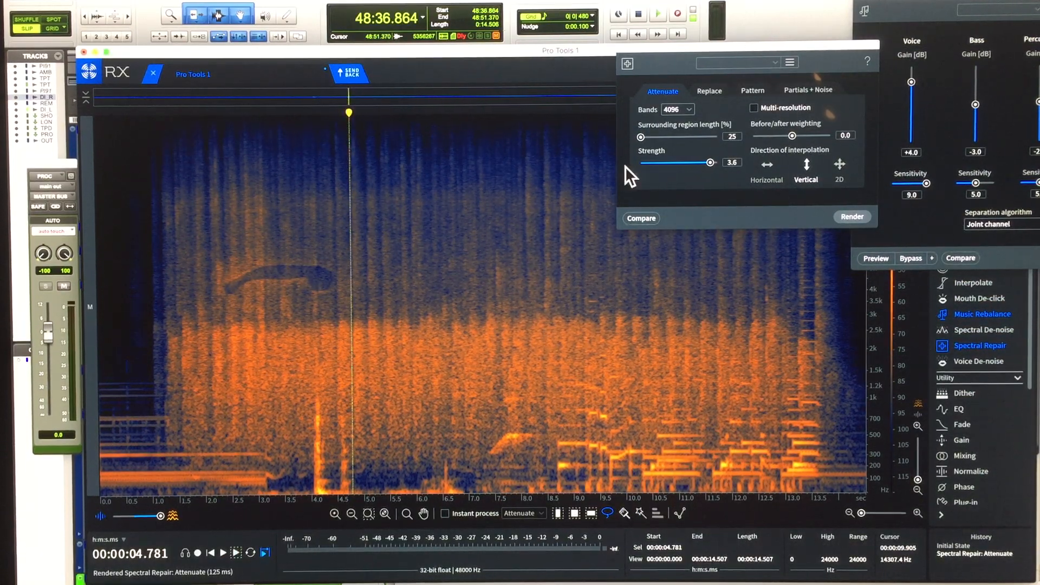
mouse_move(350, 75)
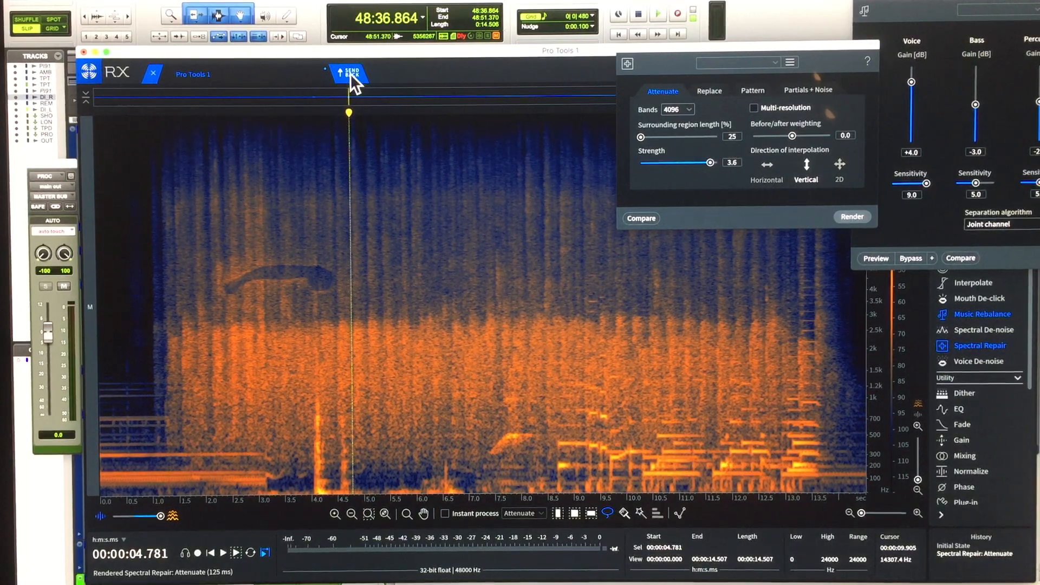